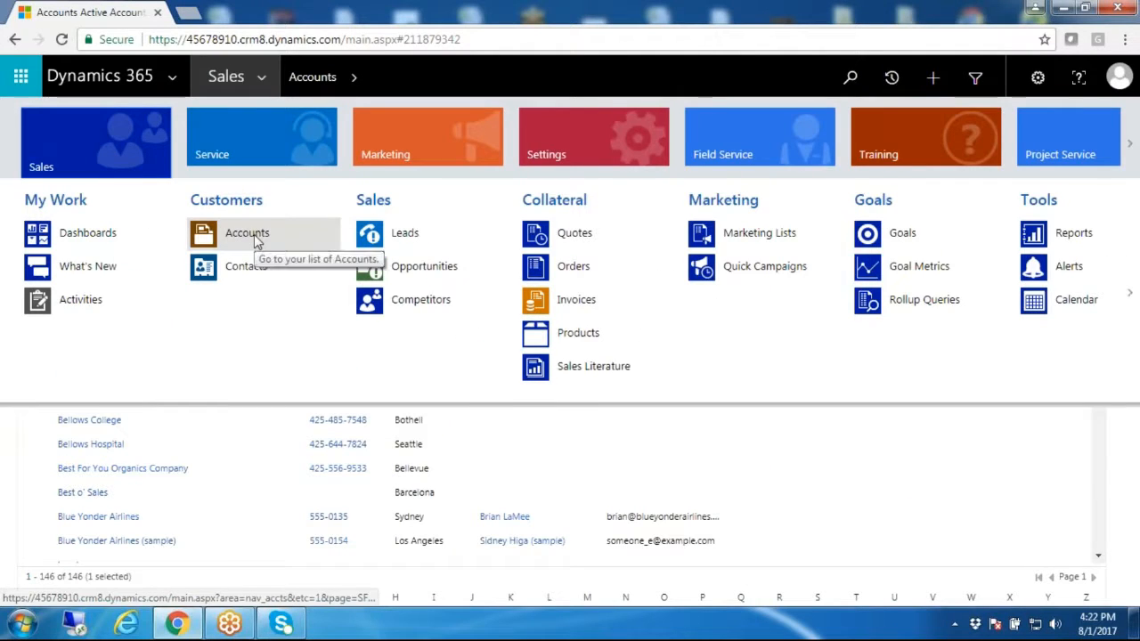
Show the Active Accounts list of 146 records under Sales > Customers.
{"action": "left_click", "coordinate": [246, 232]}
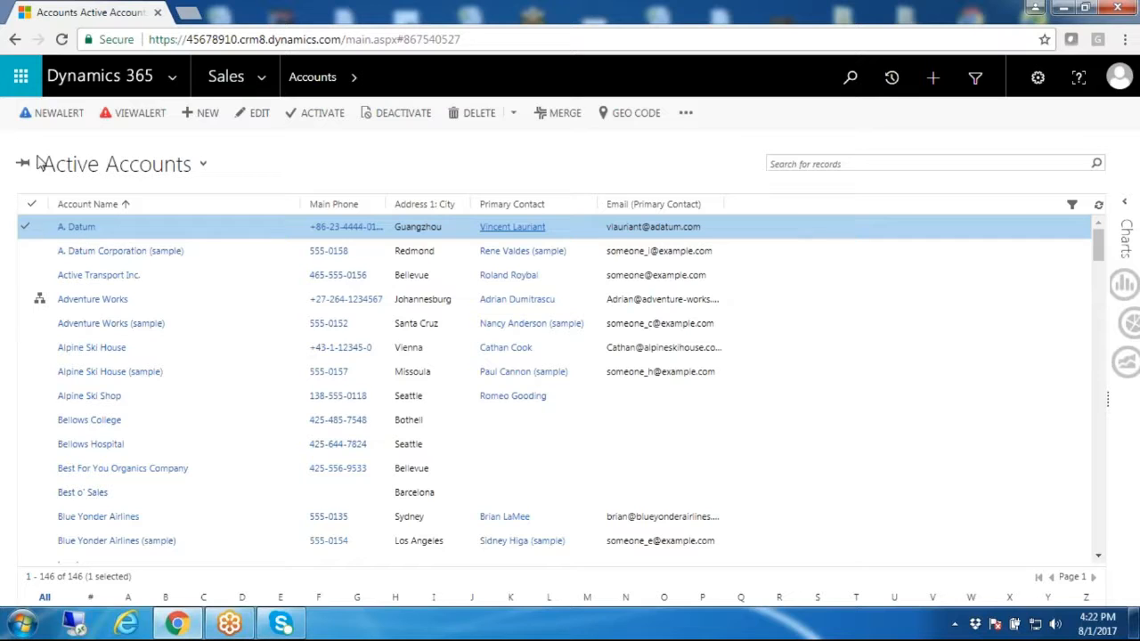
Start a new alert for the selected account and open the A. Datum record.
{"action": "left_click", "coordinate": [59, 112]}
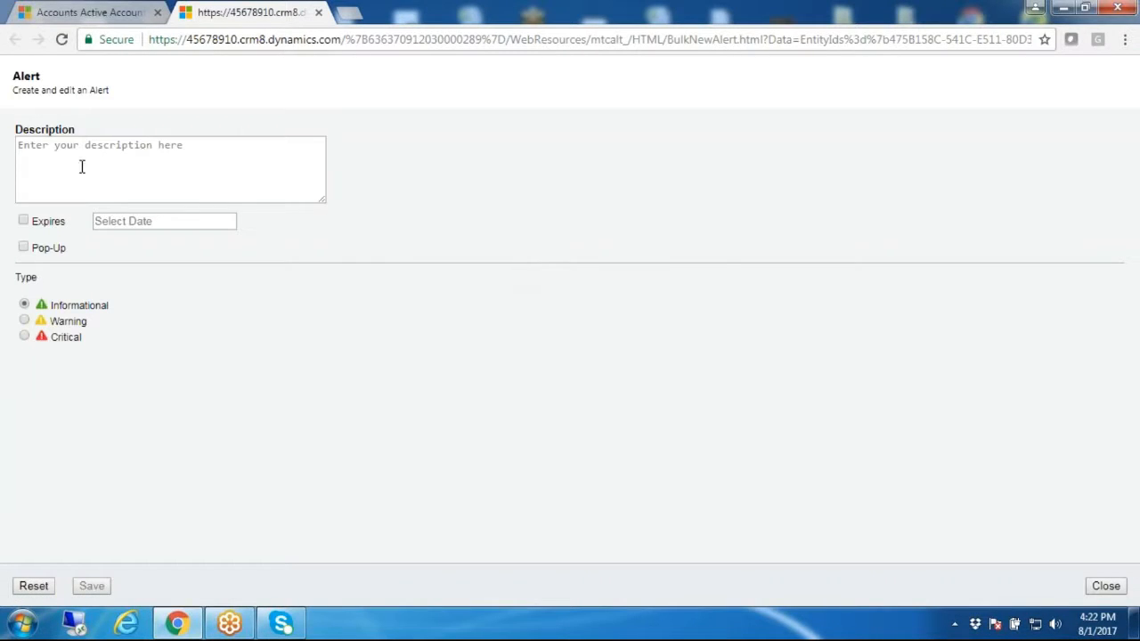
{"action": "left_click", "coordinate": [169, 170]}
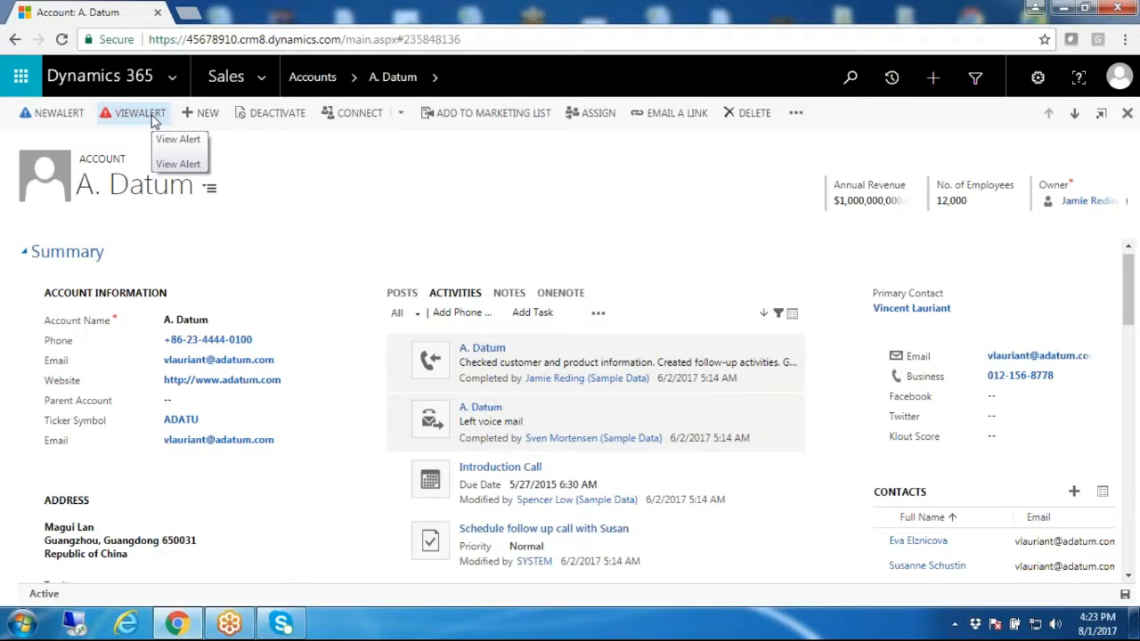
View A. Datum's three active alerts, then discard a new alert form unsaved.
{"action": "left_click", "coordinate": [178, 164]}
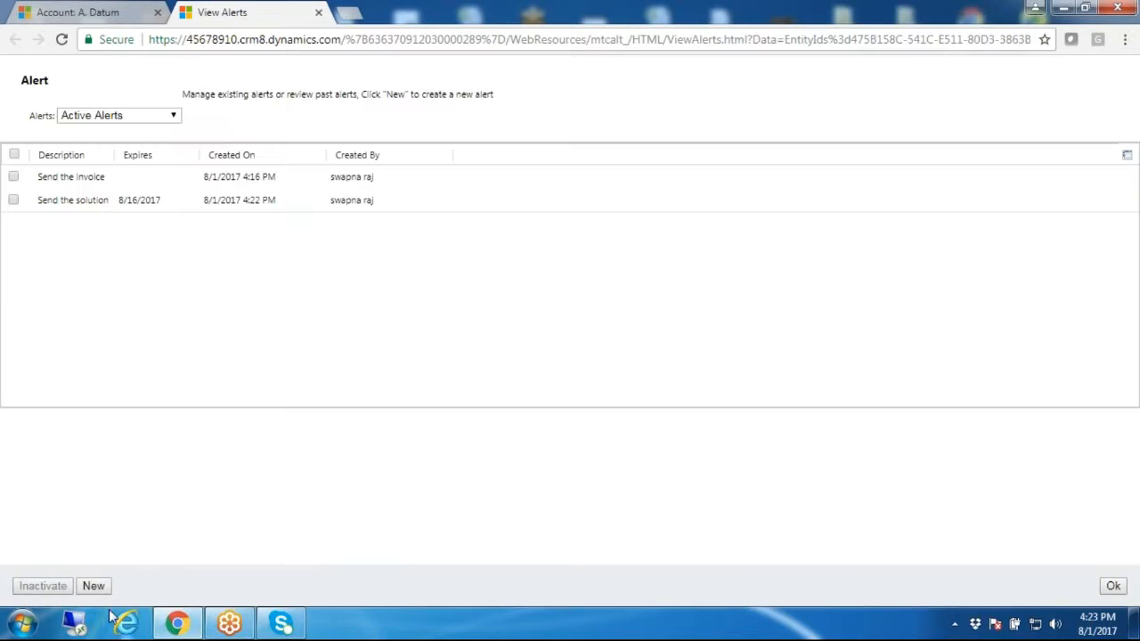
{"action": "left_click", "coordinate": [93, 585]}
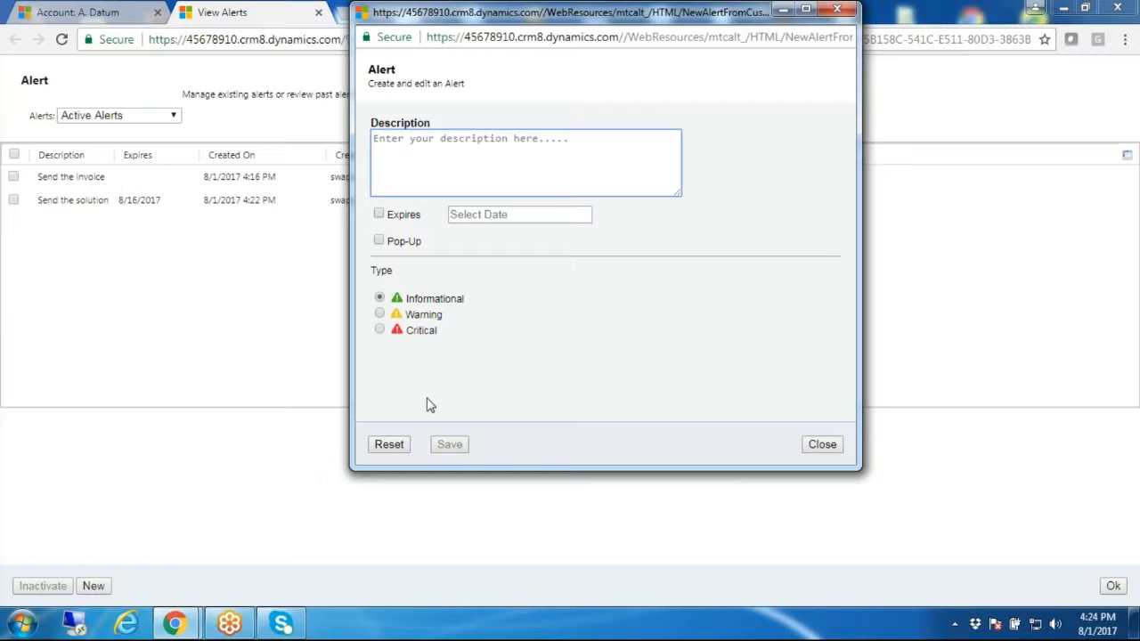
{"action": "mouse_move", "coordinate": [837, 436]}
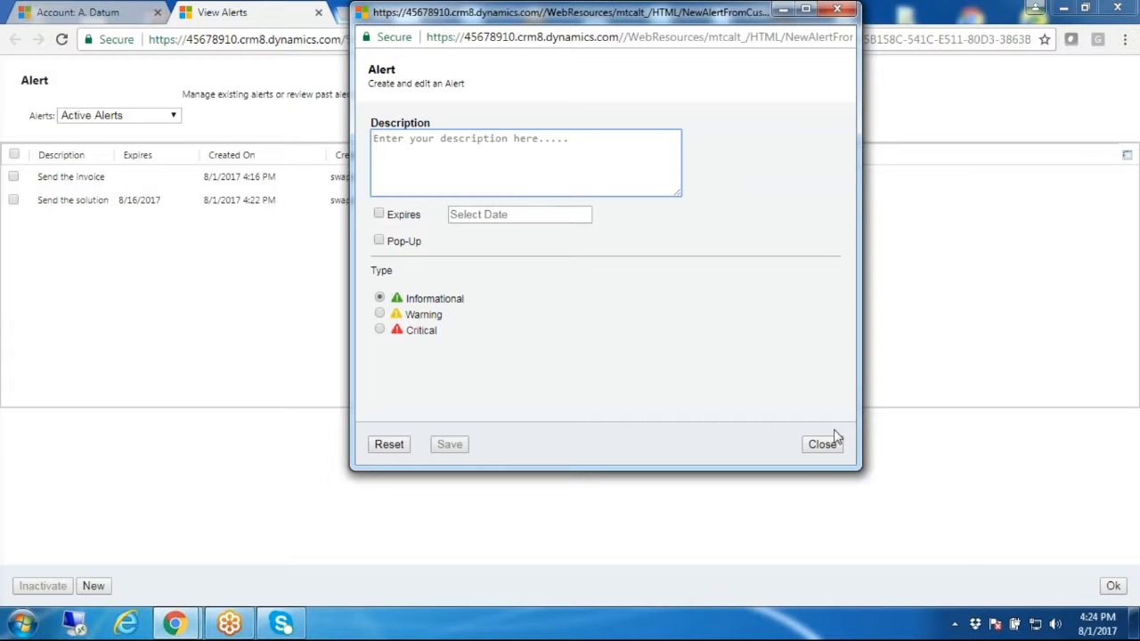
{"action": "left_click", "coordinate": [822, 444]}
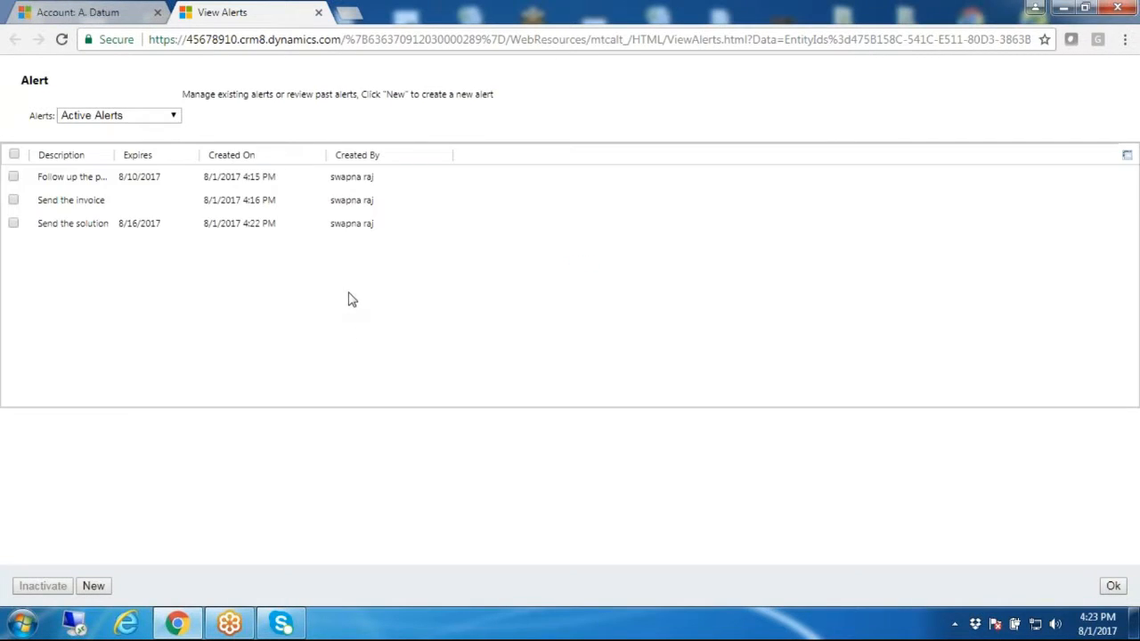
Show All Alerts and inactivate the follow-up alert expiring 8/10/2017.
{"action": "left_click", "coordinate": [71, 177]}
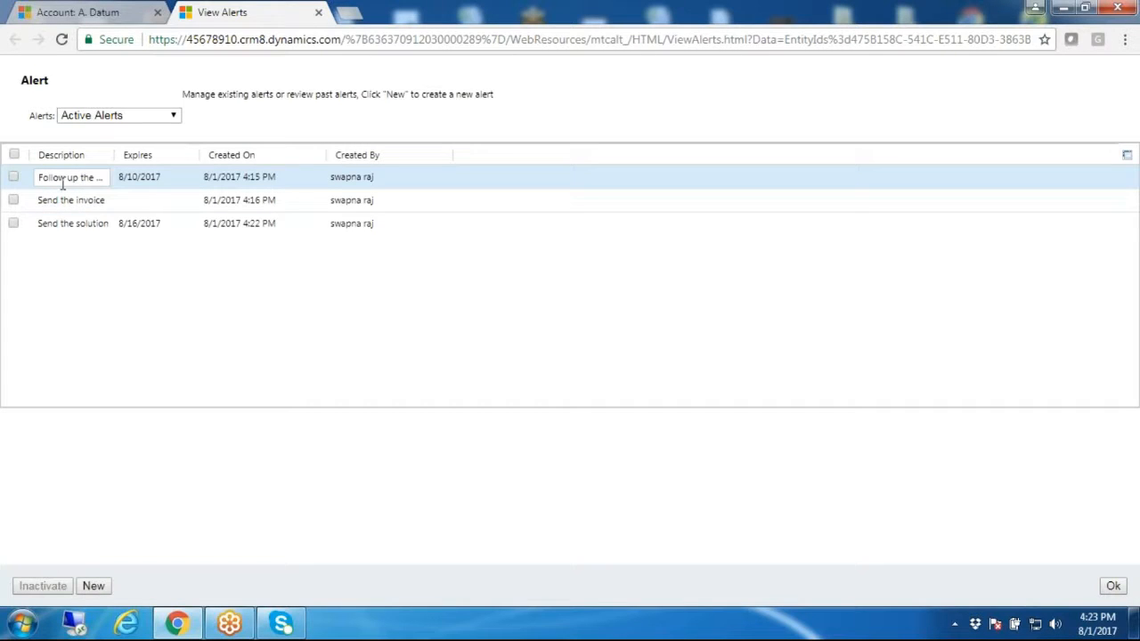
{"action": "left_click", "coordinate": [70, 199]}
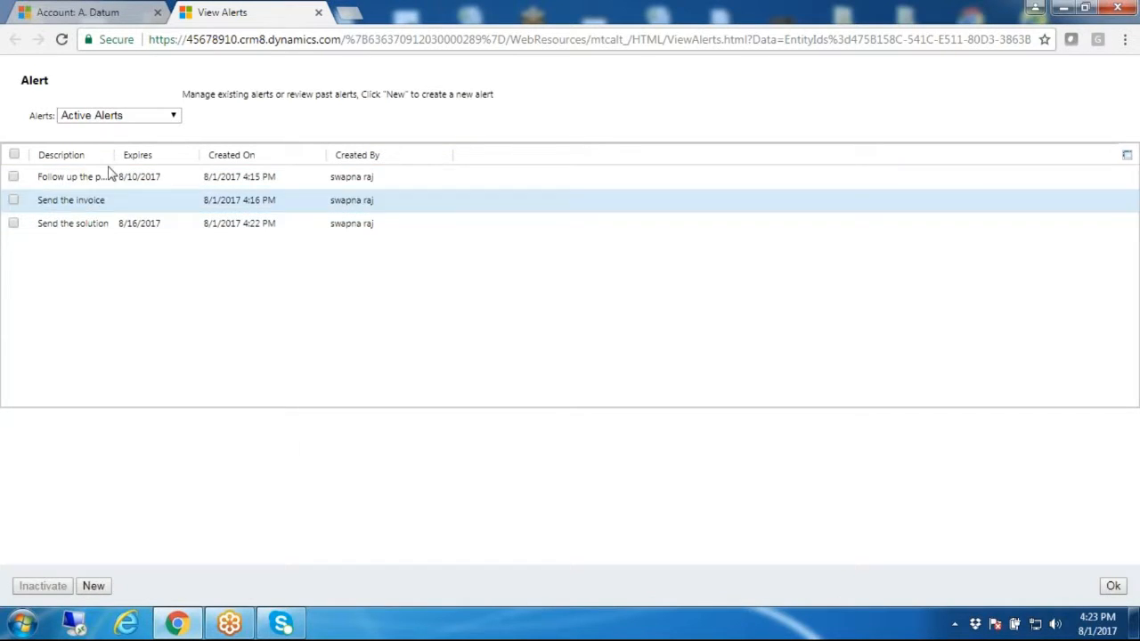
{"action": "left_click", "coordinate": [118, 115]}
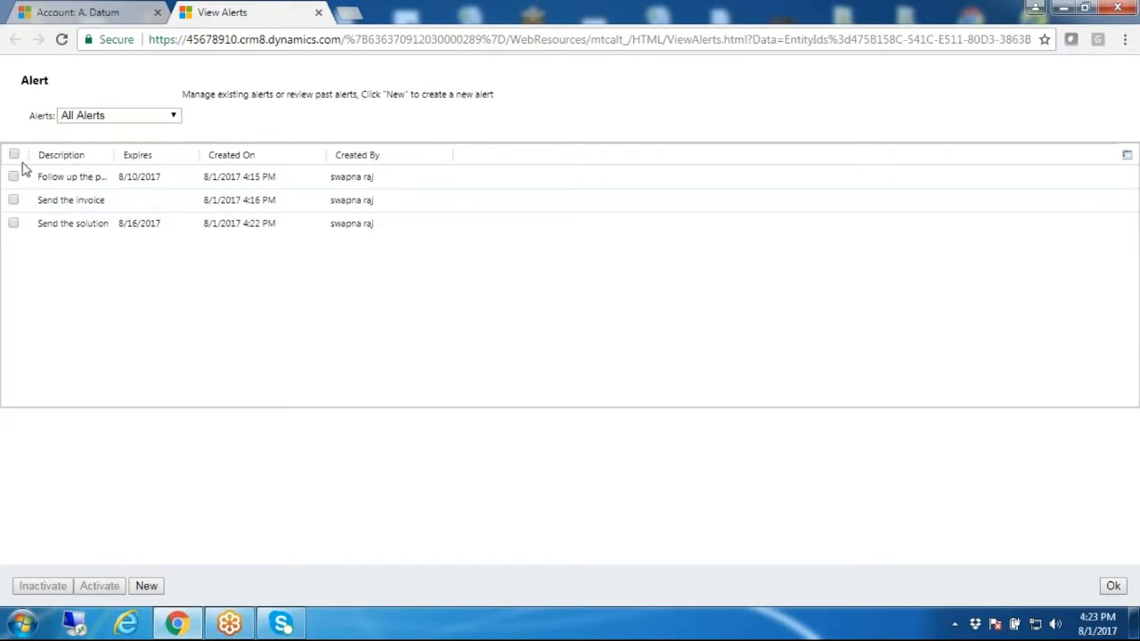
{"action": "left_click", "coordinate": [14, 176]}
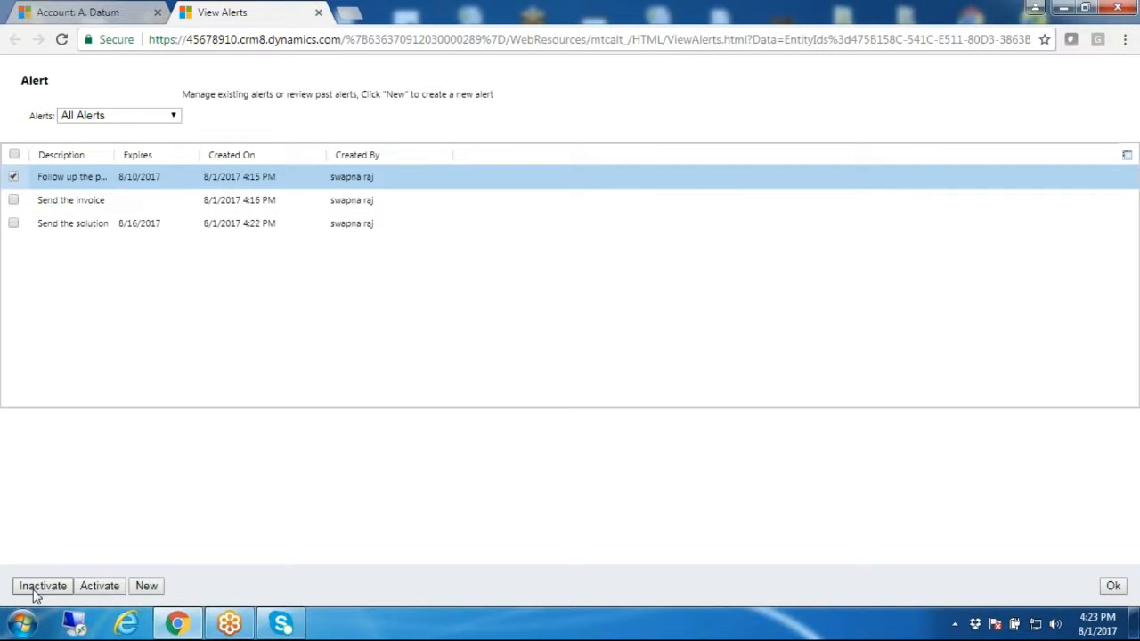
{"action": "left_click", "coordinate": [42, 586]}
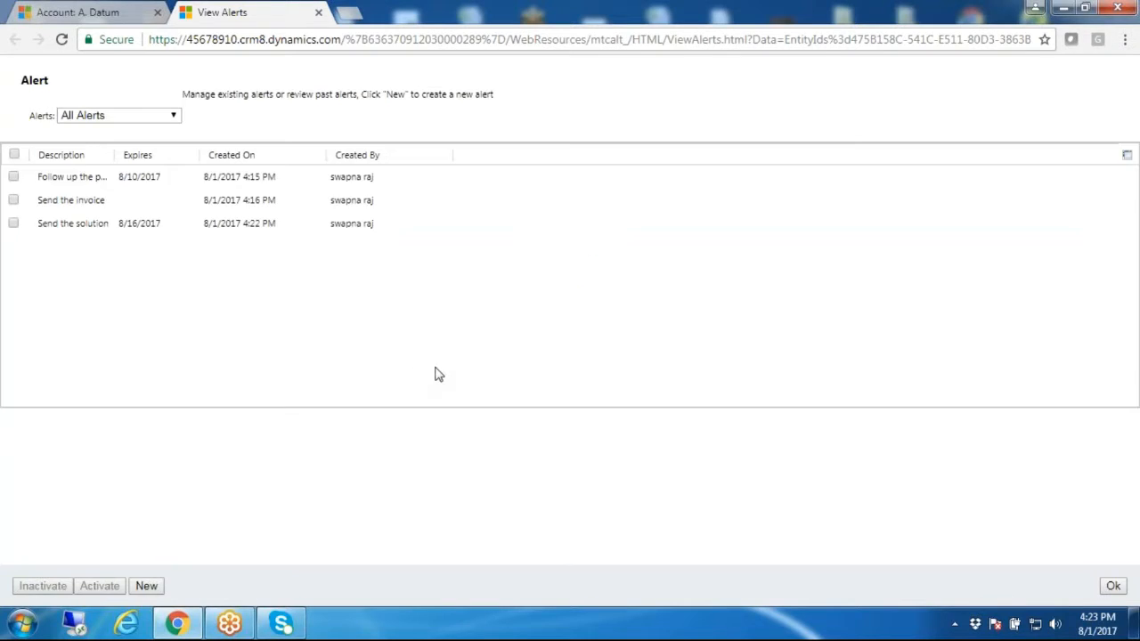
Give 'Send the solution' an 08/16/2017 expiry with pop-up enabled, and save it.
{"action": "double_click", "coordinate": [72, 223]}
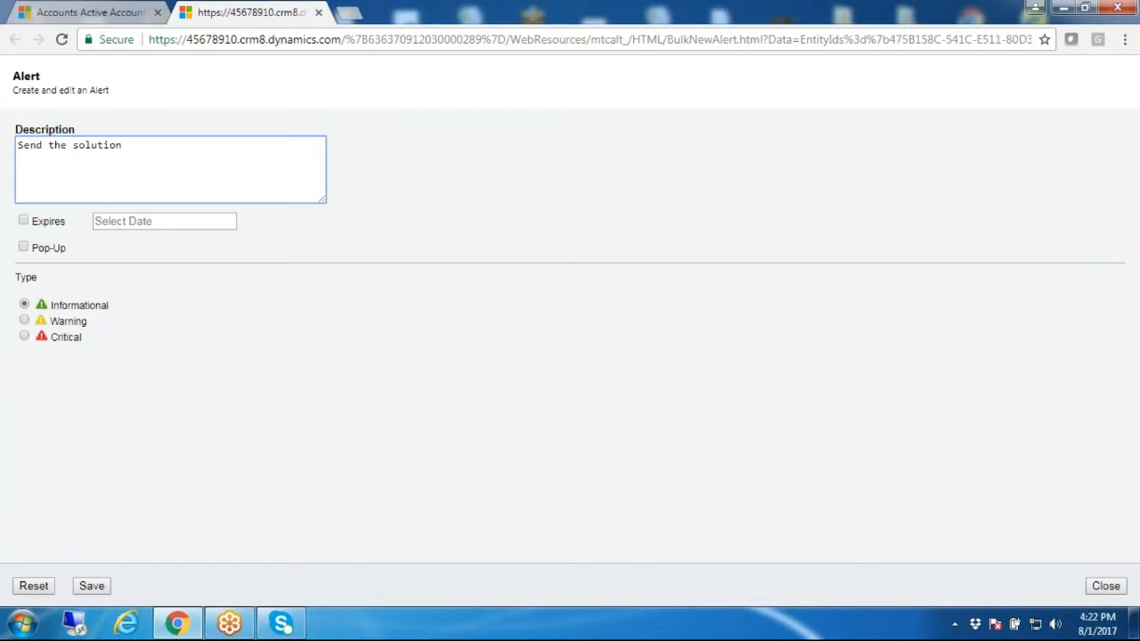
{"action": "left_click", "coordinate": [23, 220]}
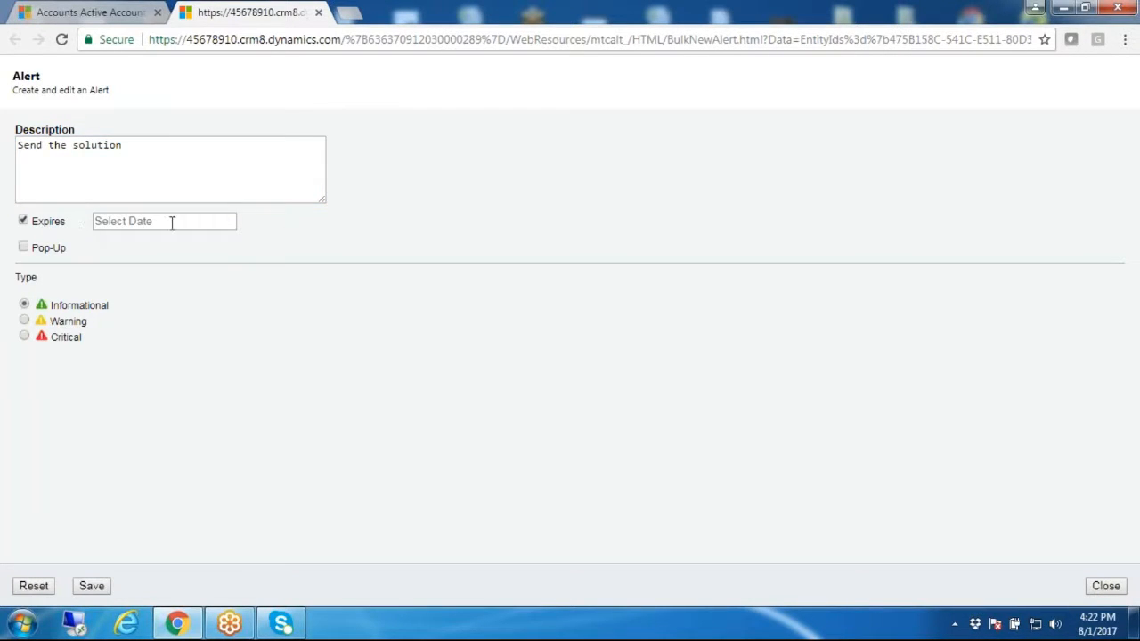
{"action": "left_click", "coordinate": [164, 221]}
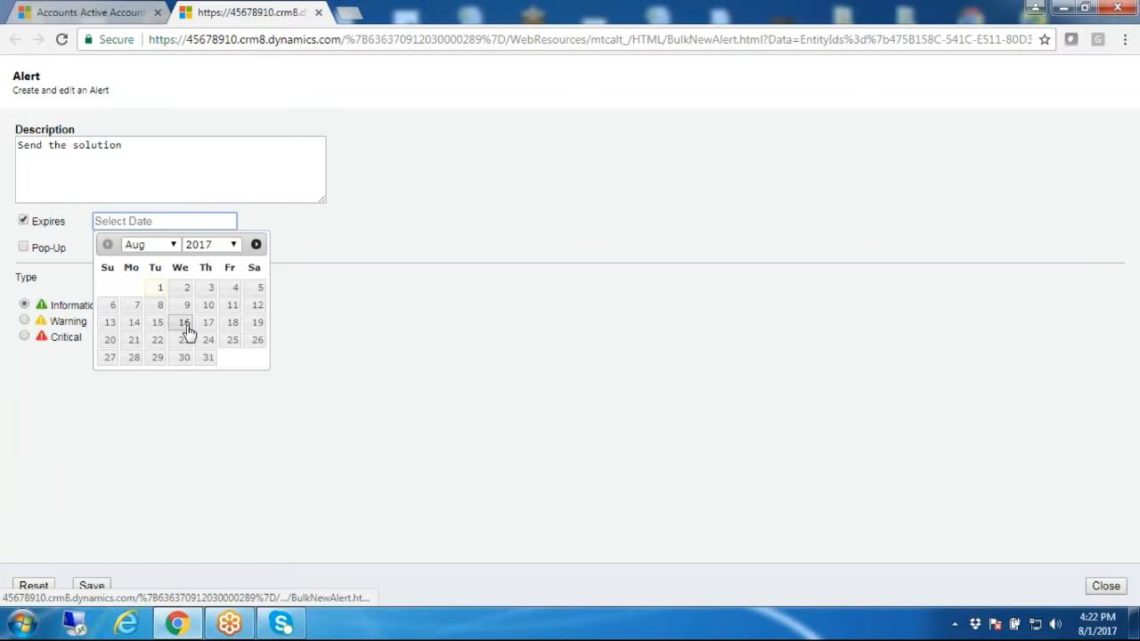
{"action": "left_click", "coordinate": [183, 322]}
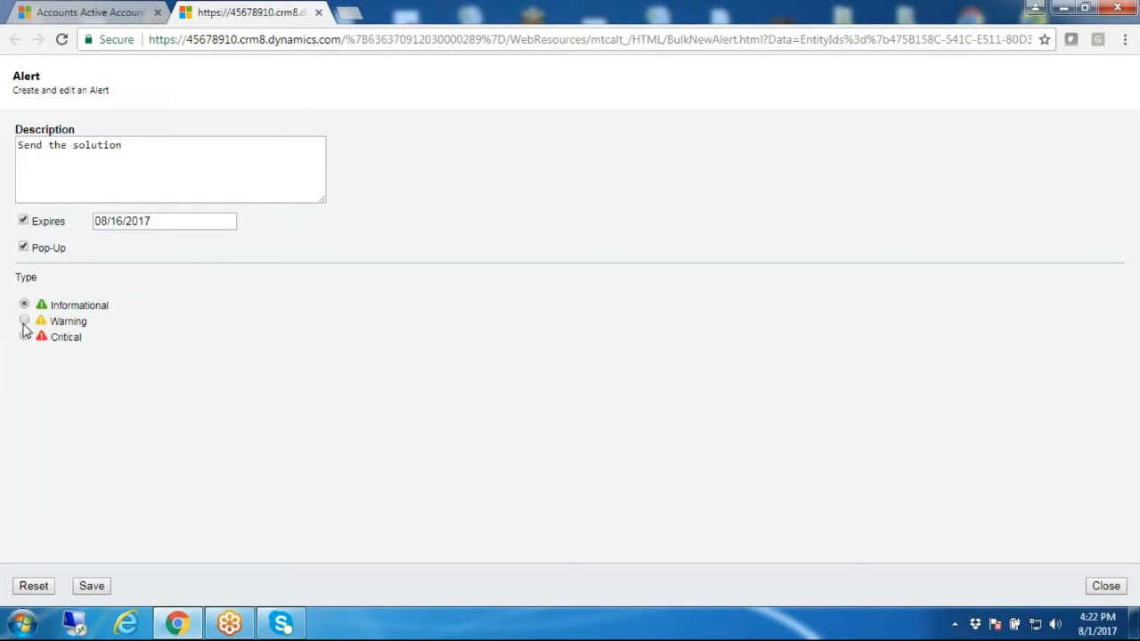
{"action": "left_click", "coordinate": [24, 304]}
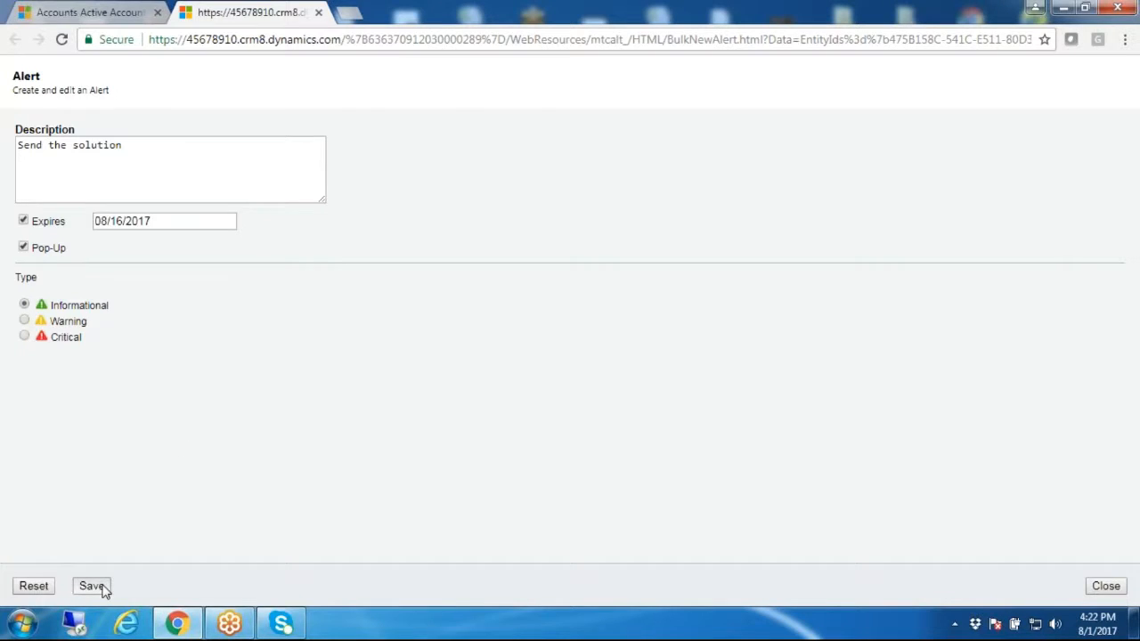
{"action": "left_click", "coordinate": [91, 585]}
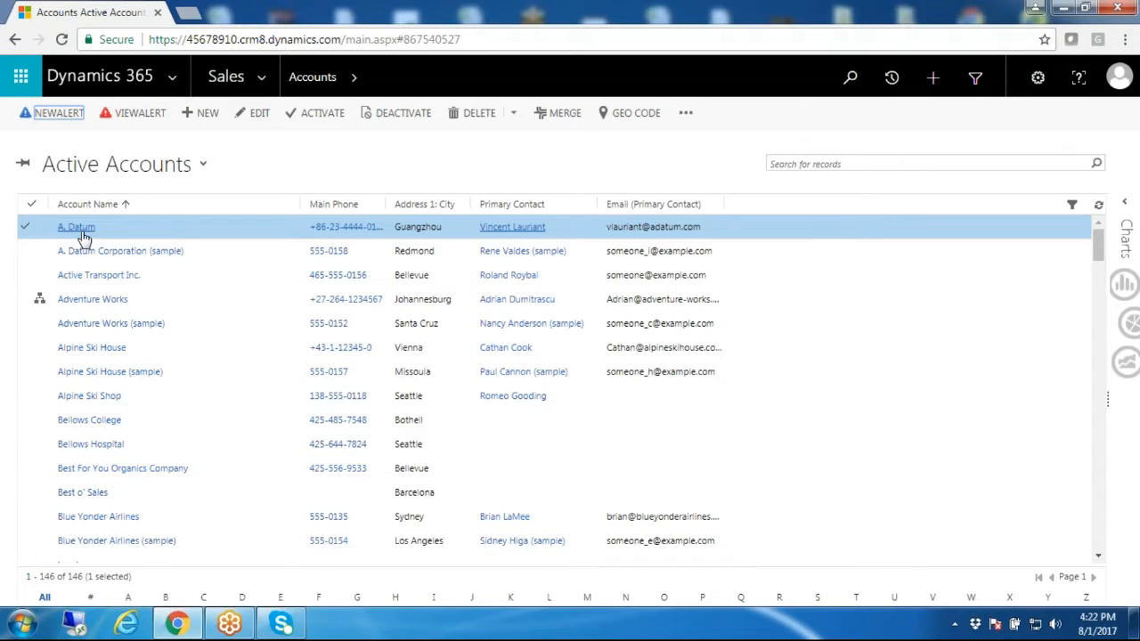